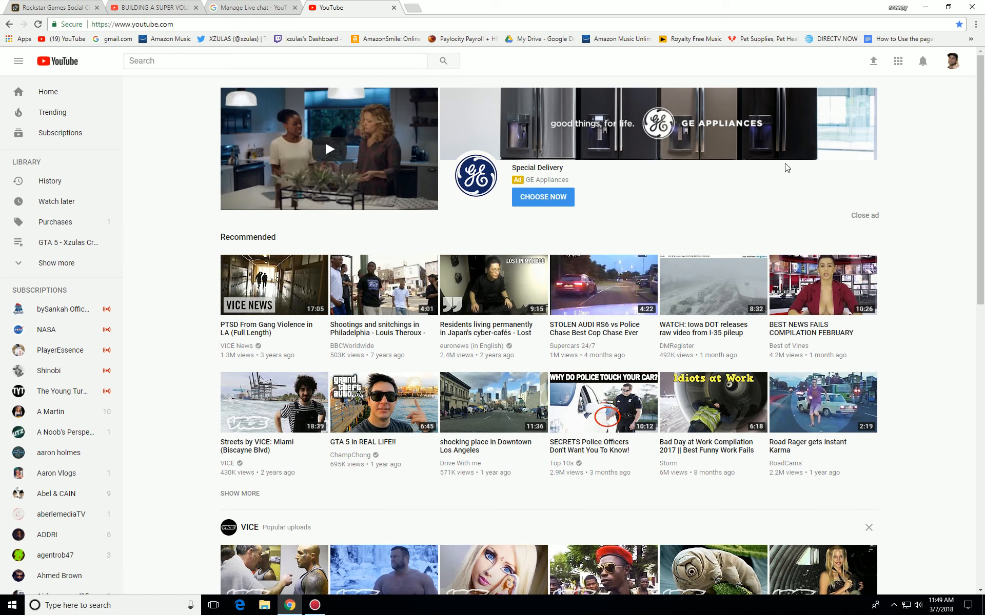
Go to the xzulas channel page via the account menu and launch Creator Studio
left_click(952, 61)
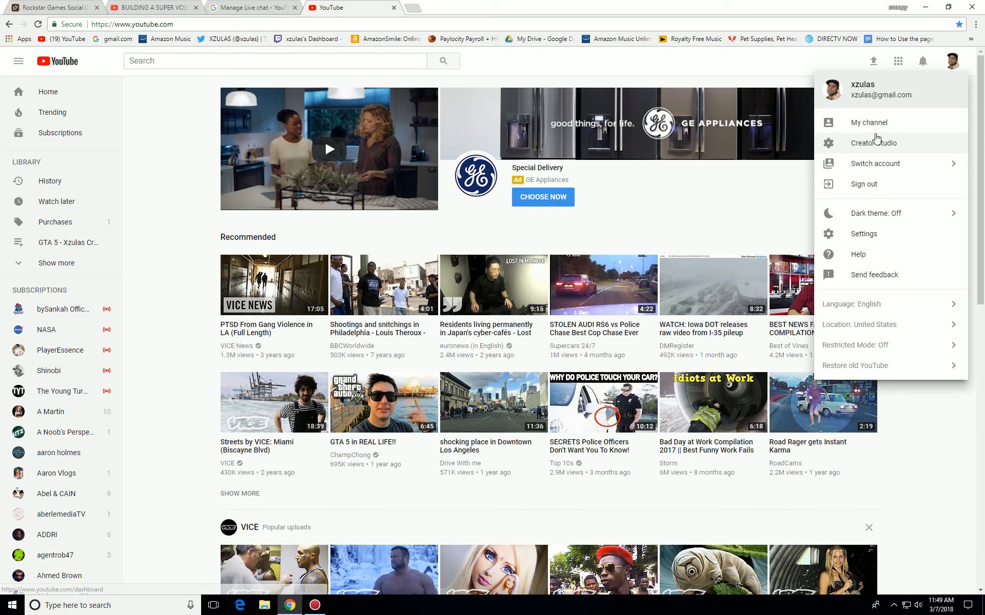
left_click(868, 123)
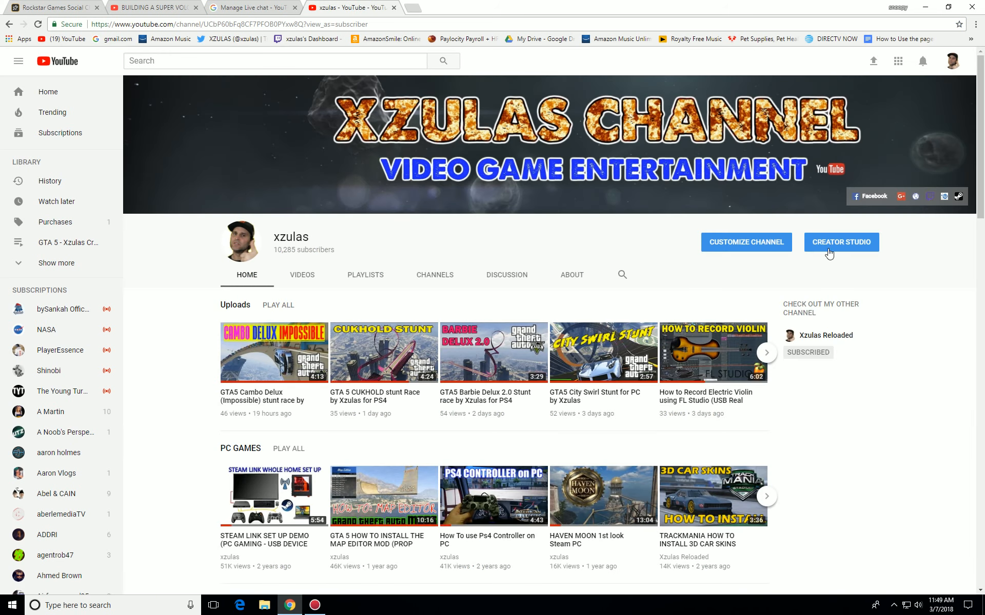
left_click(841, 242)
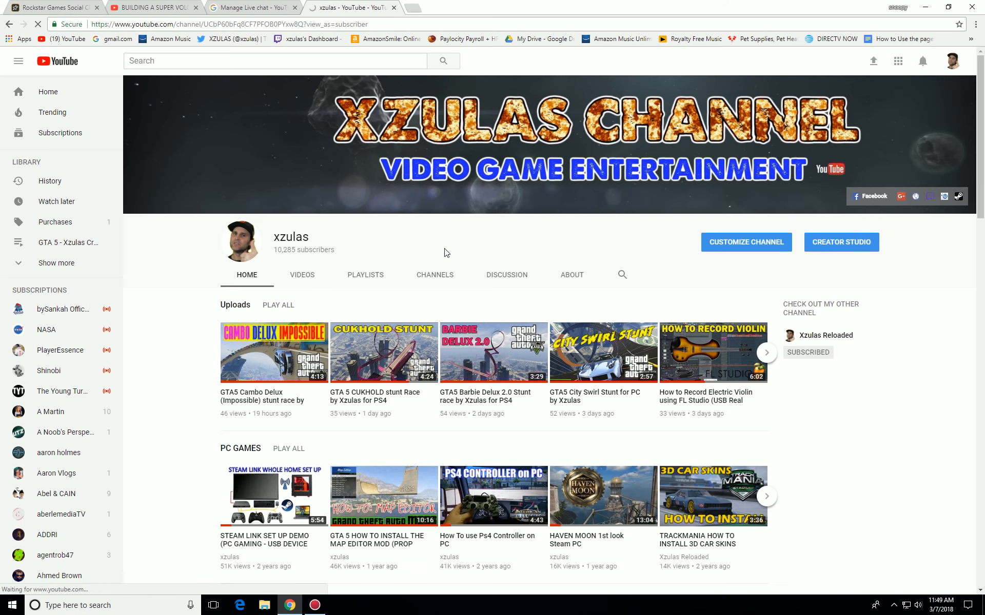
Open the uploaded videos list and edit the BF1 OPENING 186 BATTLE PACKS live stream
left_click(840, 241)
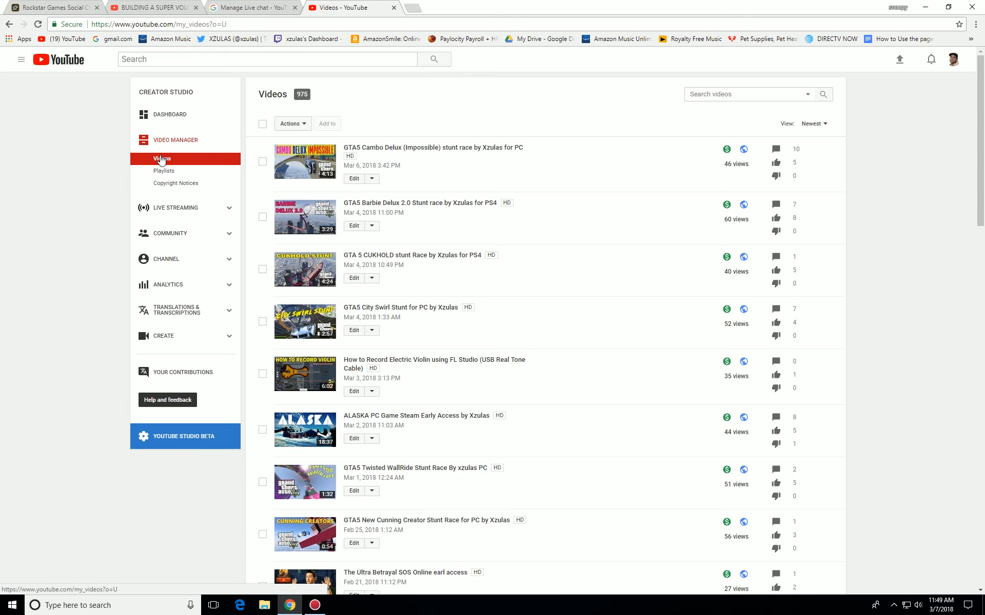
left_click(162, 159)
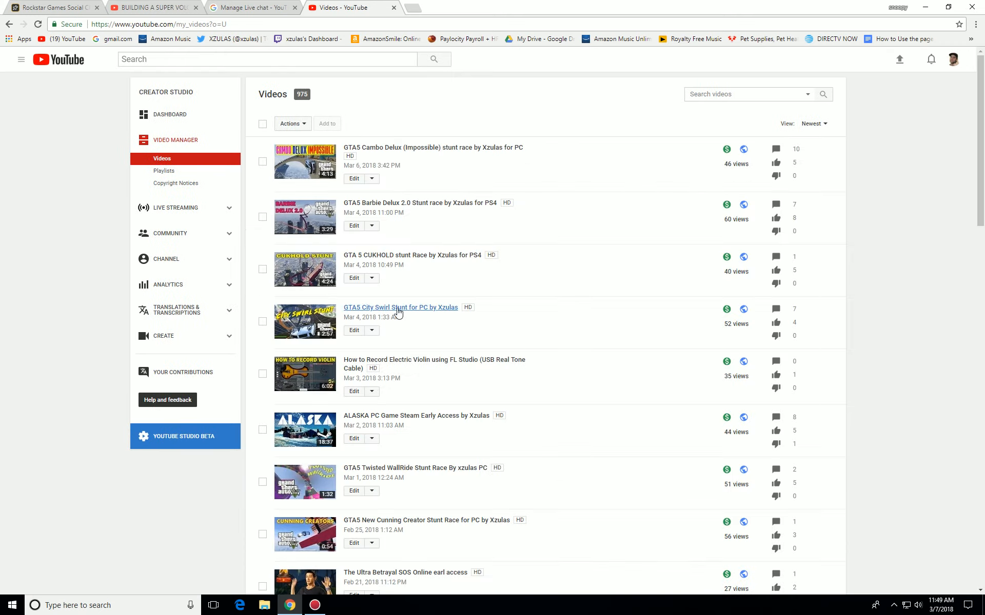
scroll("down", 3)
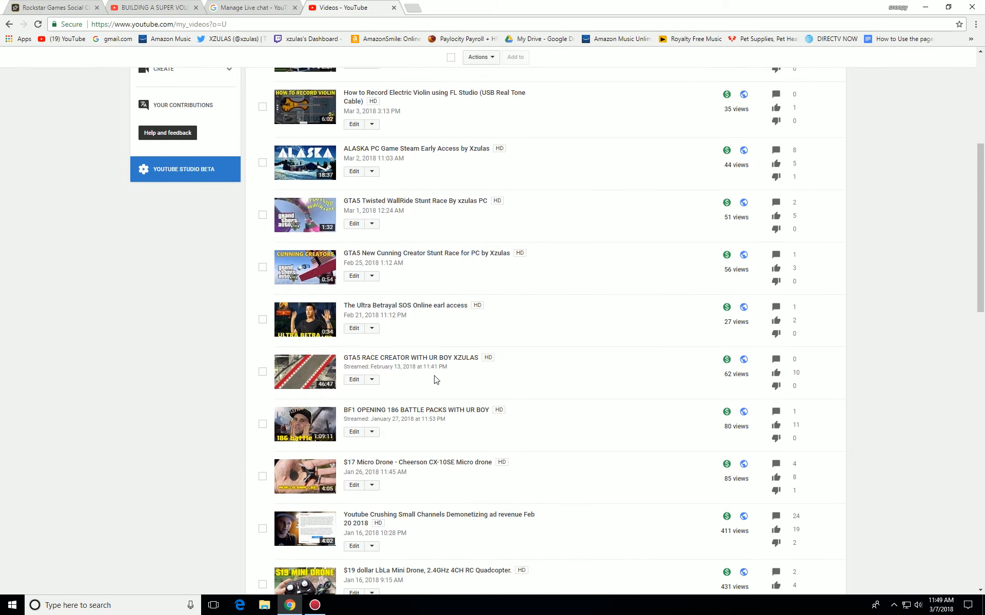
scroll("down", 3)
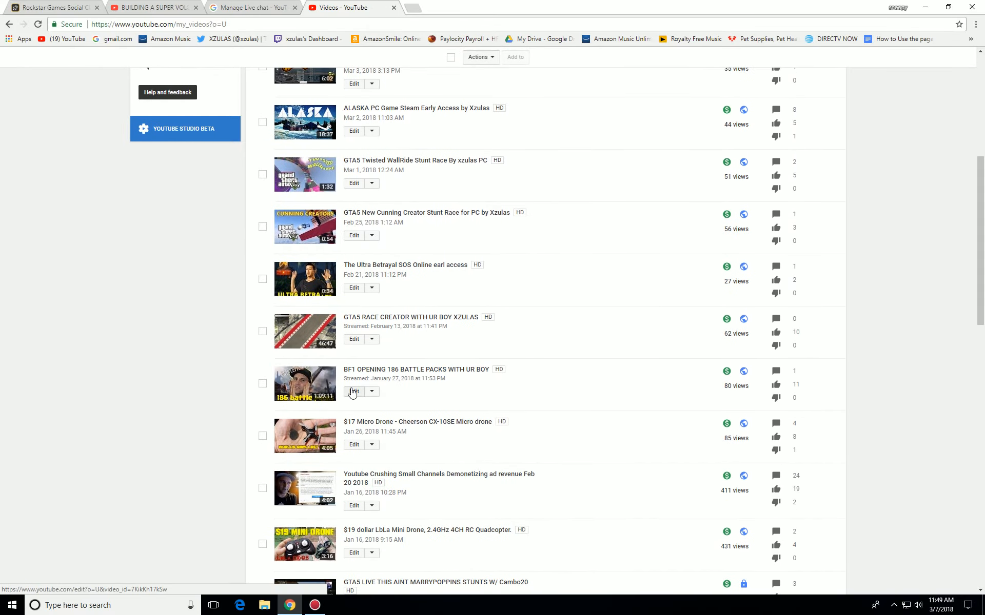
left_click(353, 392)
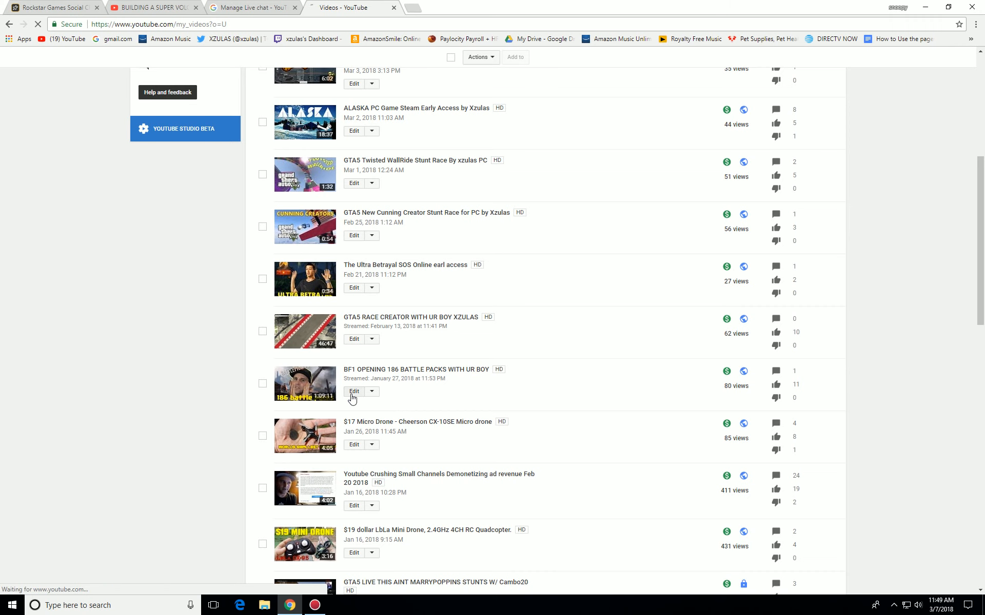
Check the BF1 stream's Monetization tab, then view its Advanced settings comment options
left_click(354, 392)
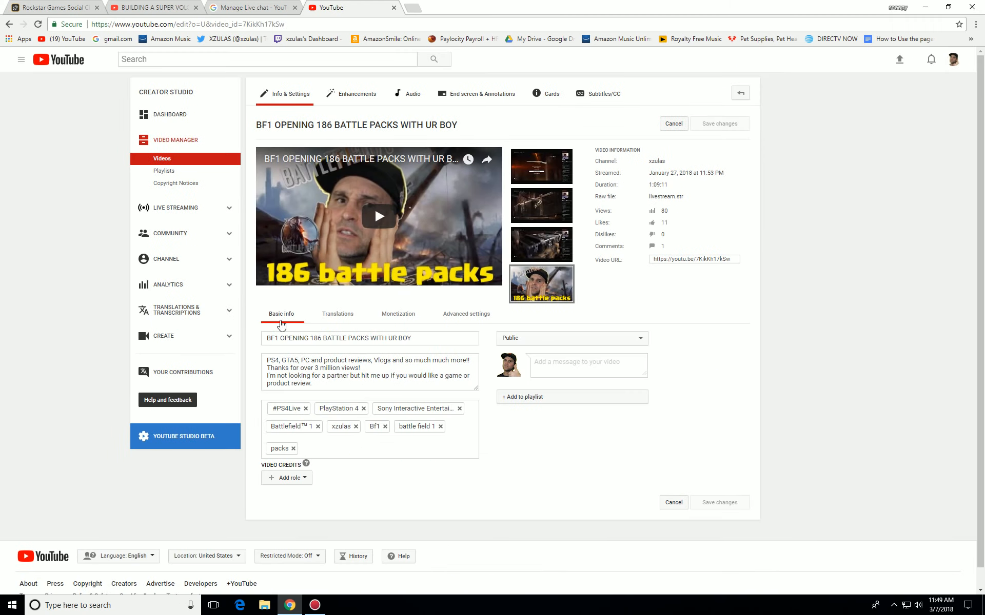
left_click(397, 314)
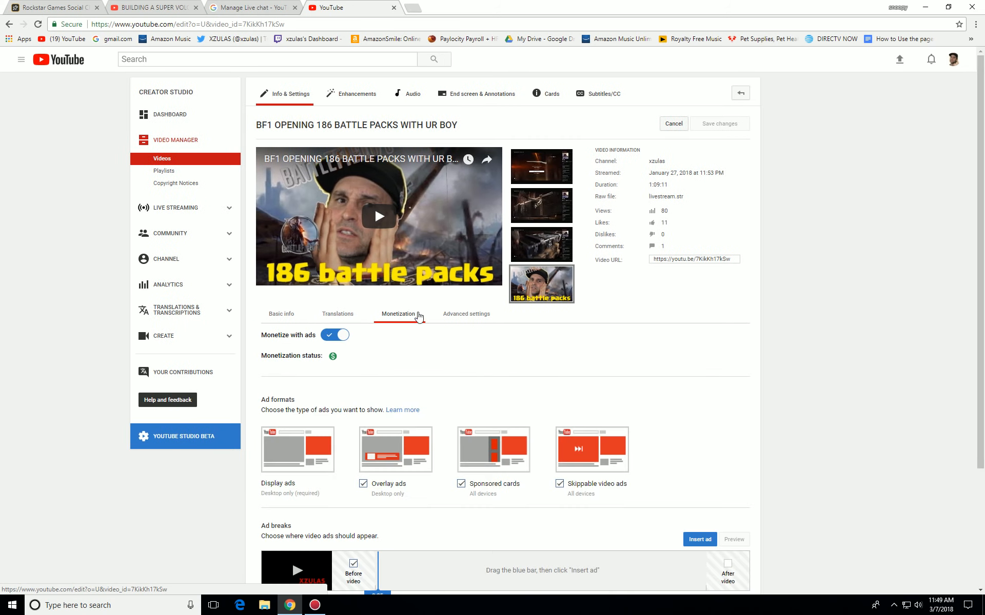
left_click(466, 314)
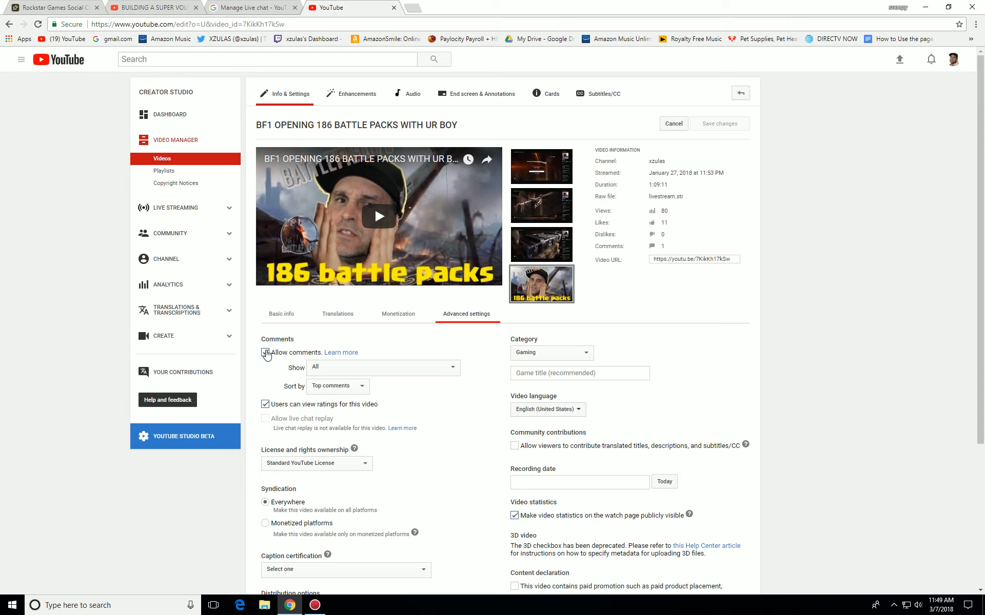
left_click(265, 352)
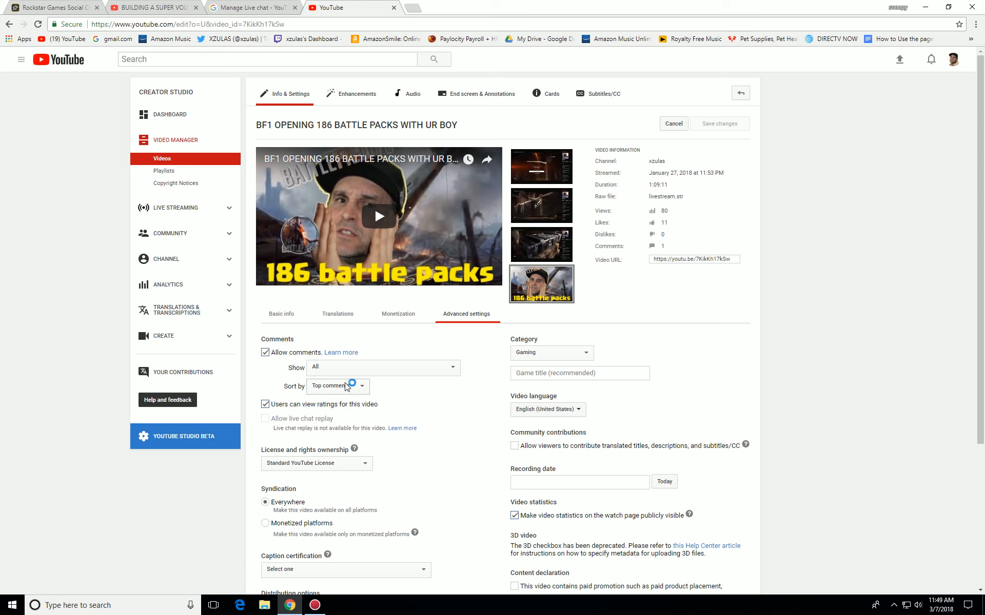
scroll("down", 3)
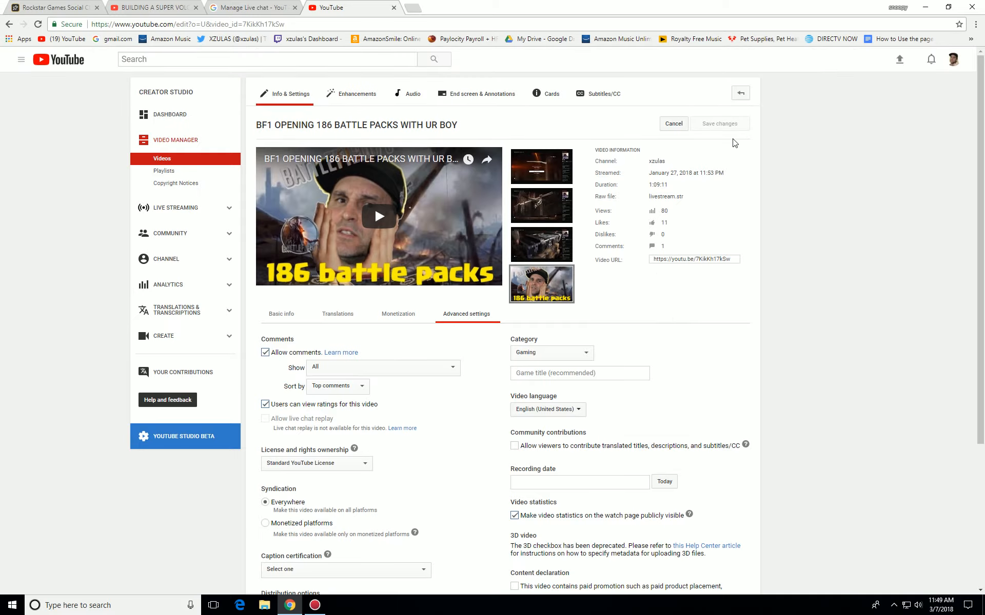
mouse_move(433, 414)
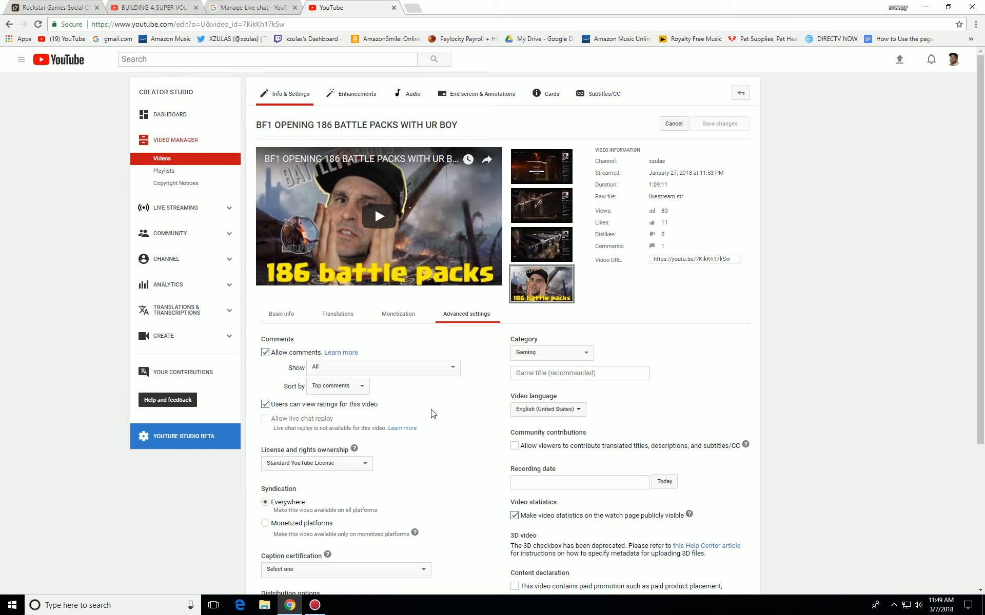
mouse_move(512, 330)
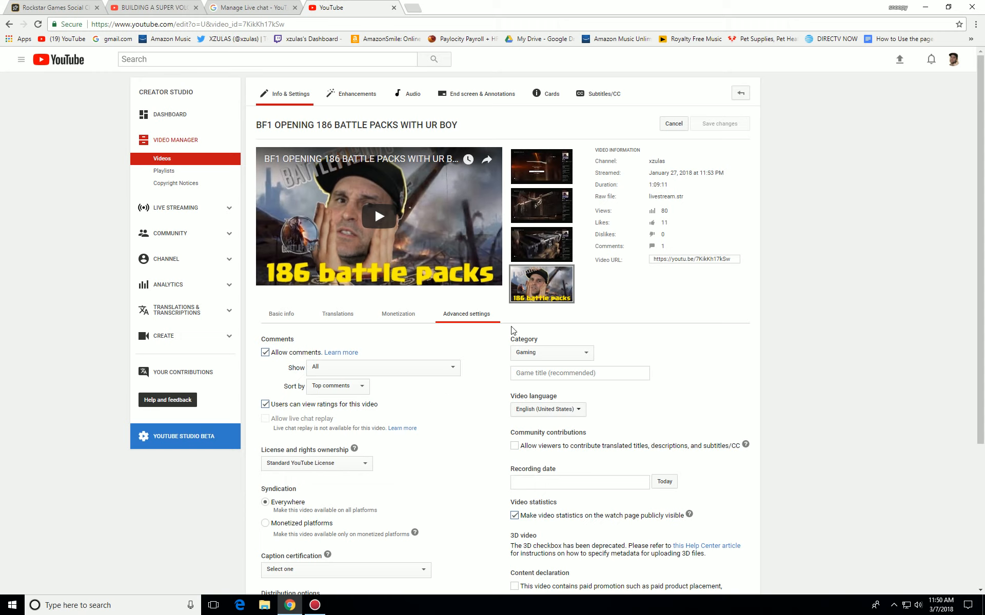